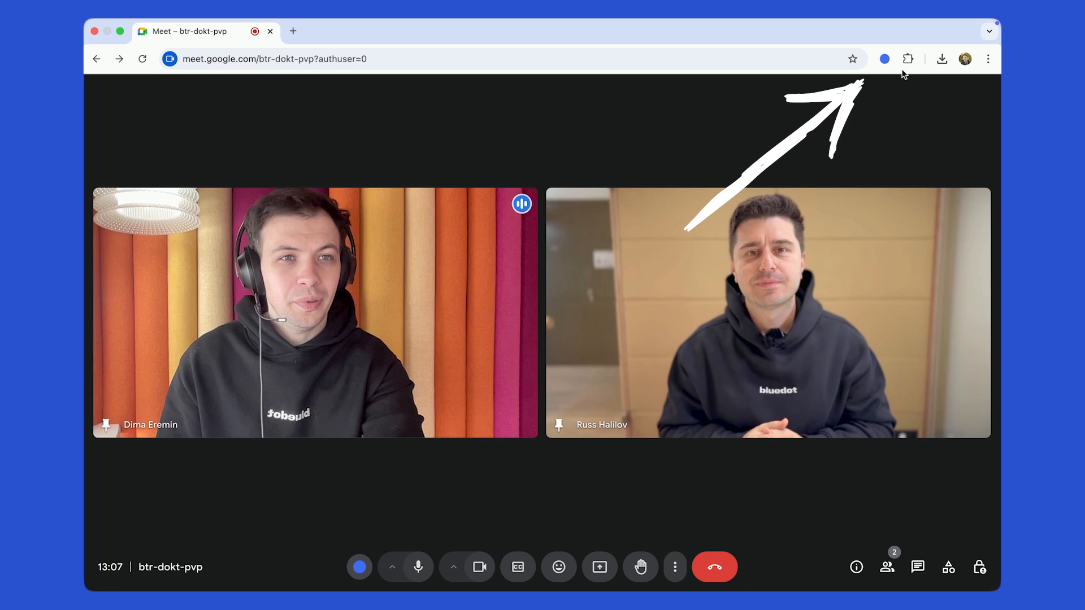
Start a Bluedot capture of the Google Meet call's video and audio from the extension popup
left_click(884, 59)
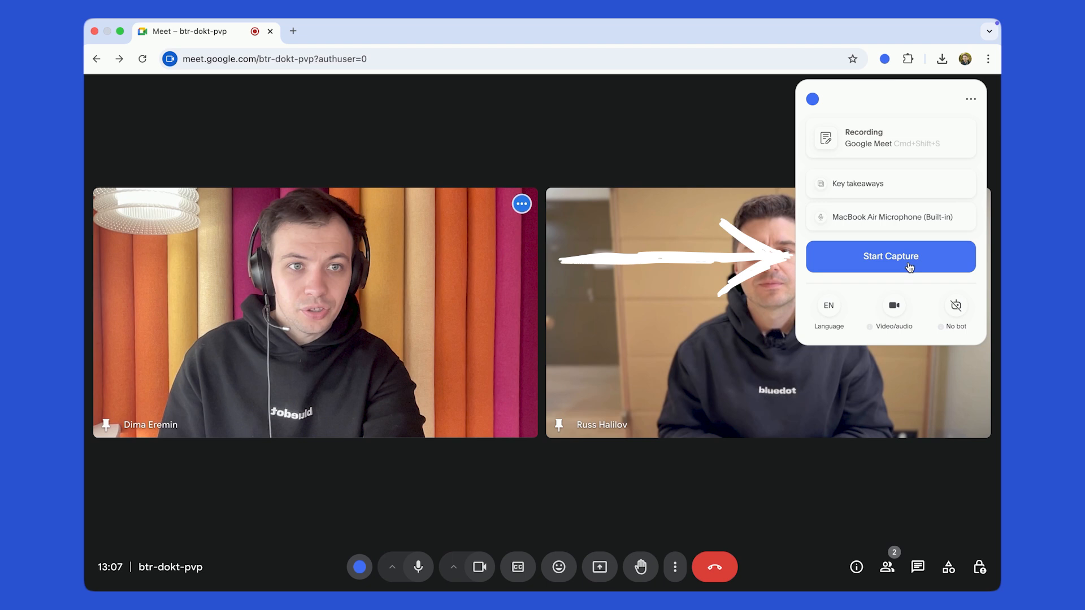
left_click(891, 256)
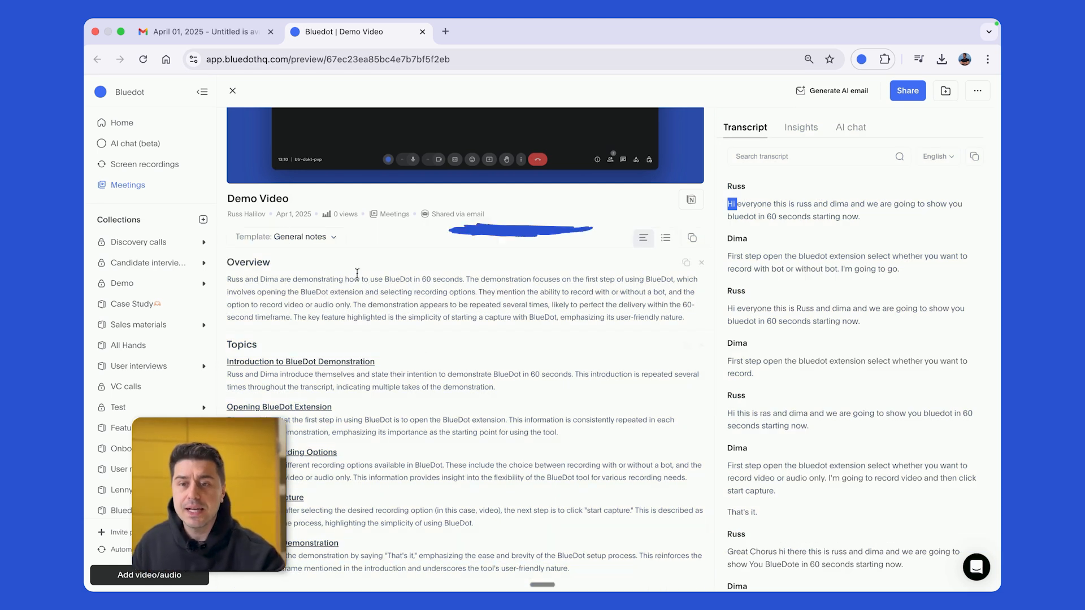
Open the Demo Video meeting to view its General notes summary and transcript
left_click(285, 238)
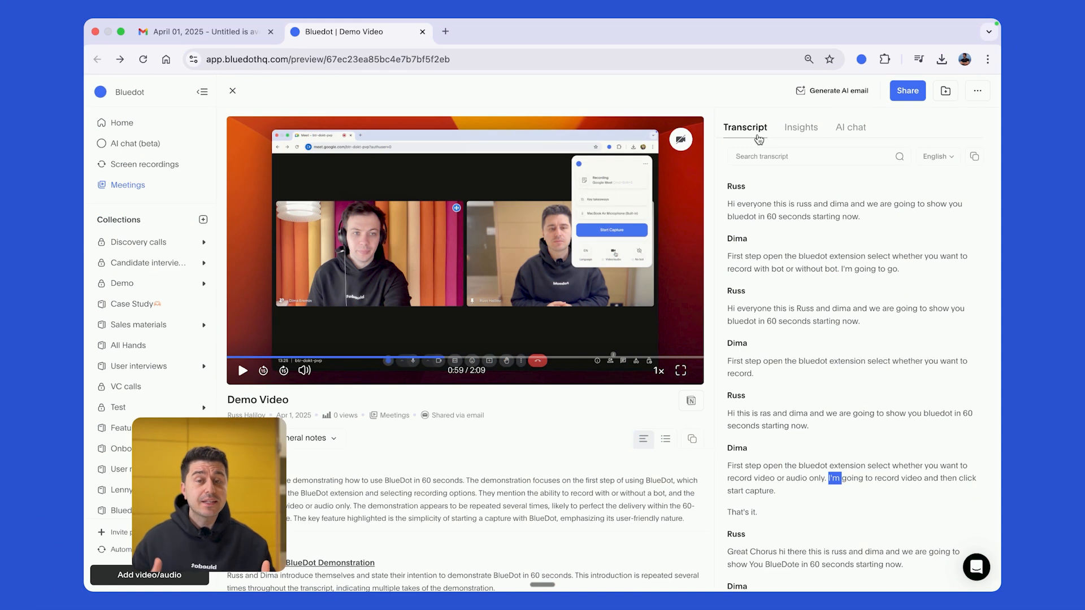
Ask the AI chat 'Can I record only audio with Bluedot?' and get its answer
left_click(851, 126)
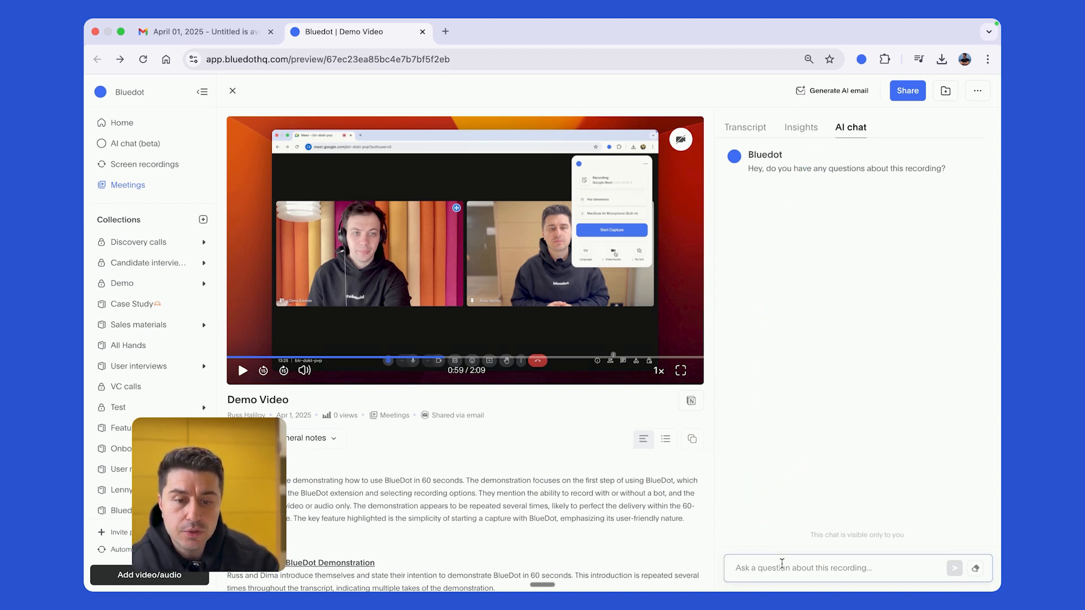
type("Can I record only audio with Bluedot?")
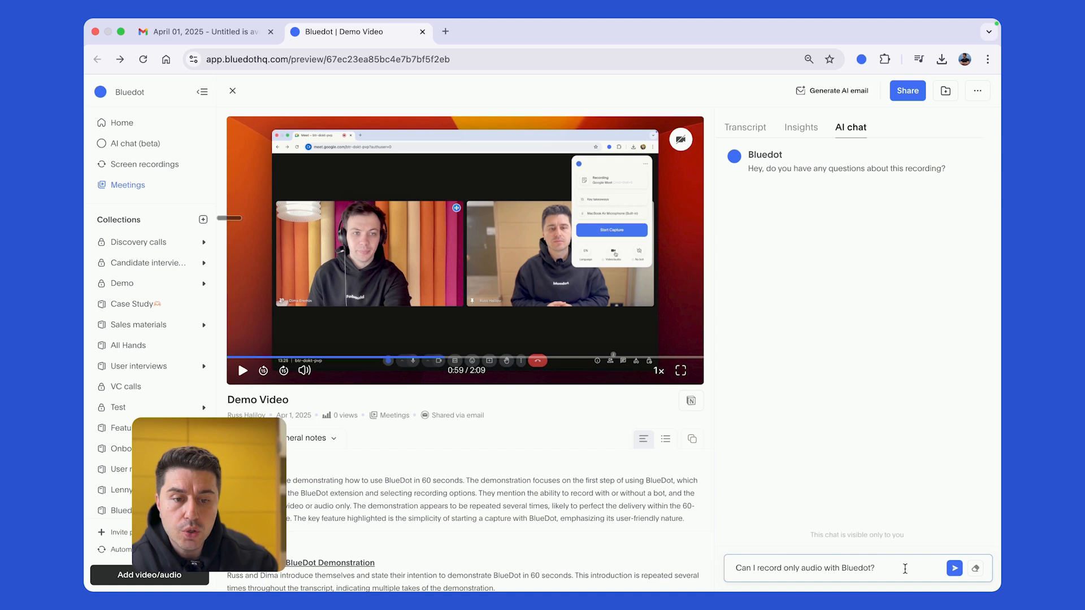
left_click(954, 569)
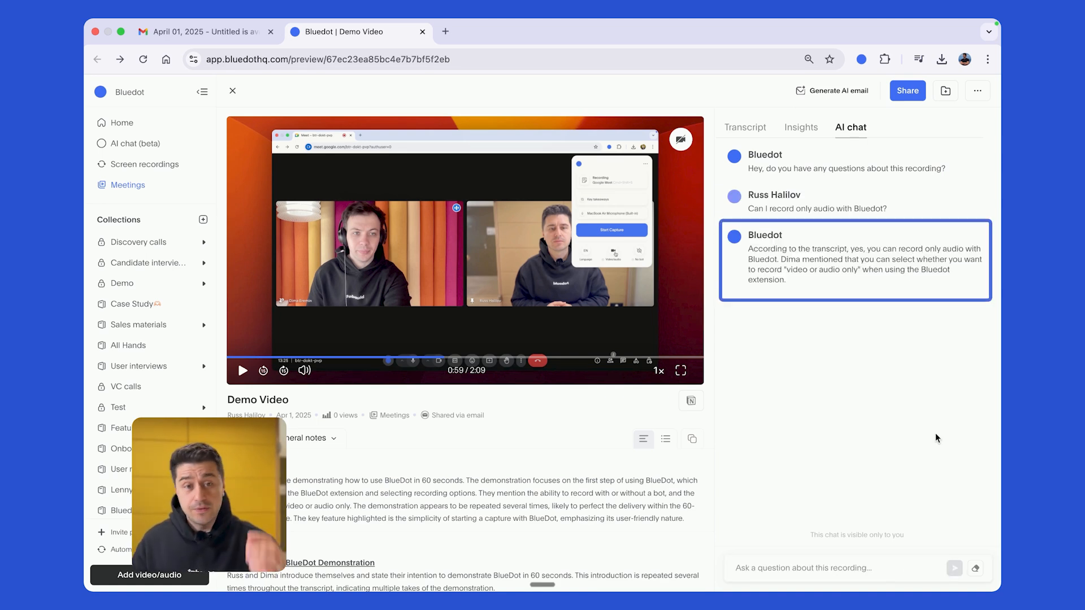
left_click(745, 126)
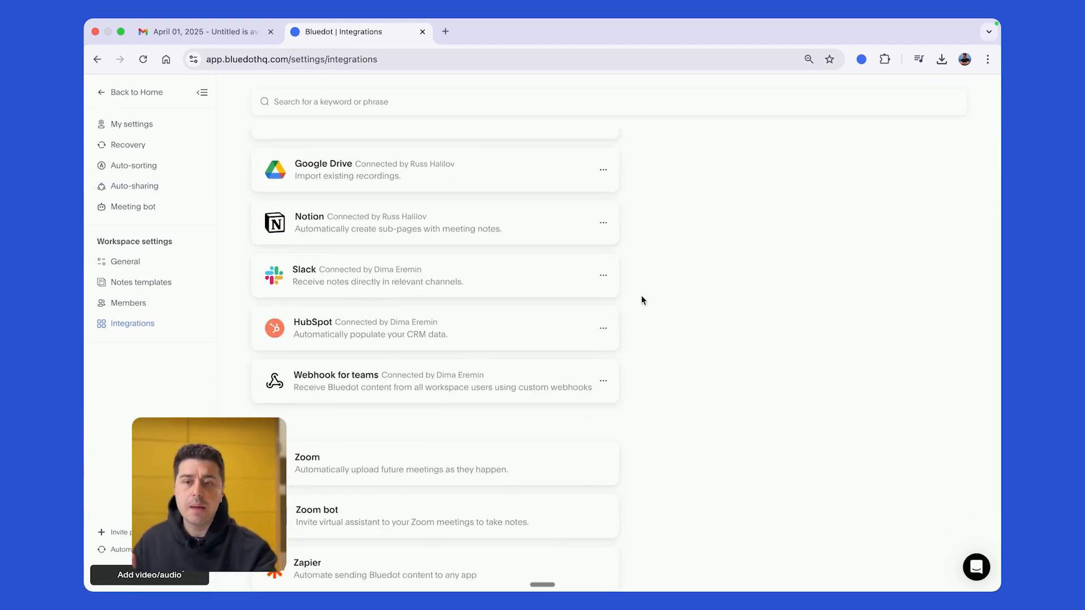
Scroll the Integrations list down to the Zoom, Zoom bot, Zapier and Webhook options
scroll("down", 3)
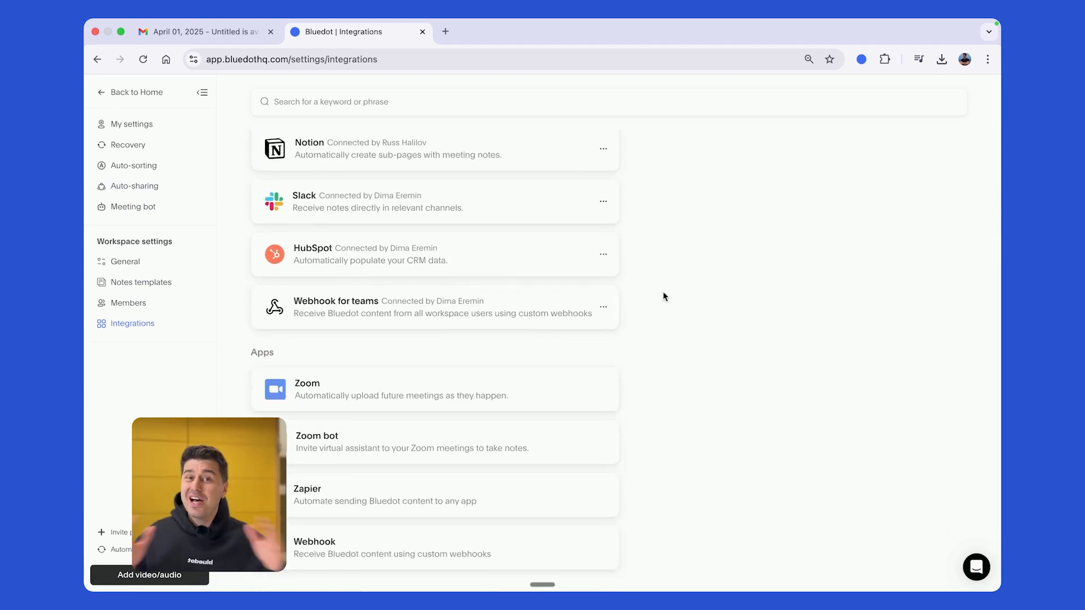